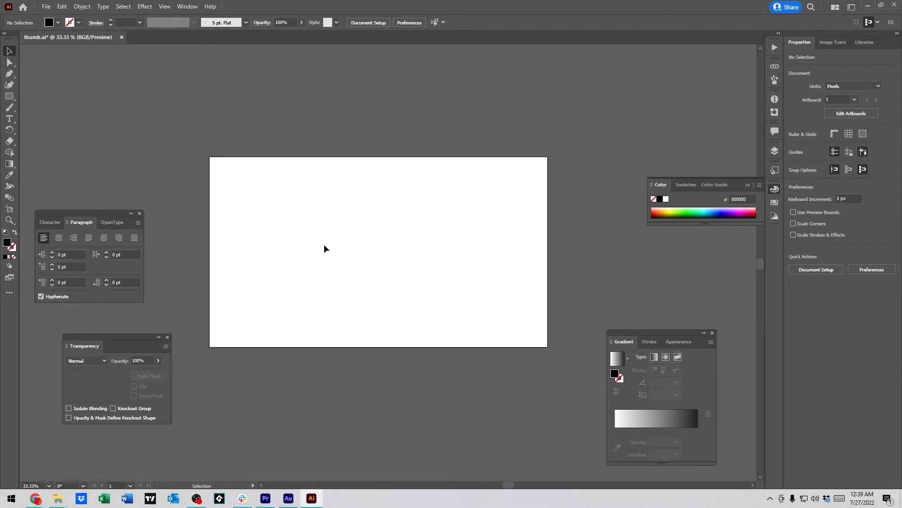
mouse_move(64, 133)
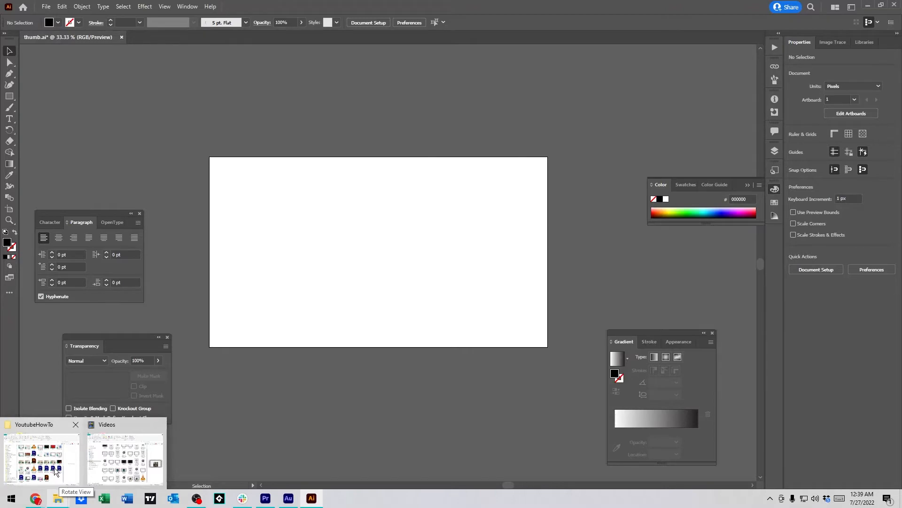
Step: Place the dark fountain JPG from the Slideshow folder onto the artboard's top-left corner
right_click(57, 497)
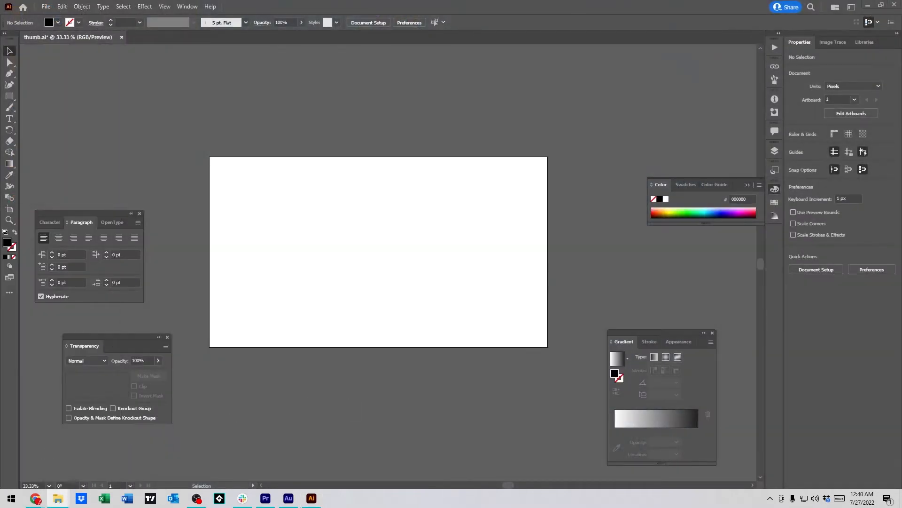
click(57, 498)
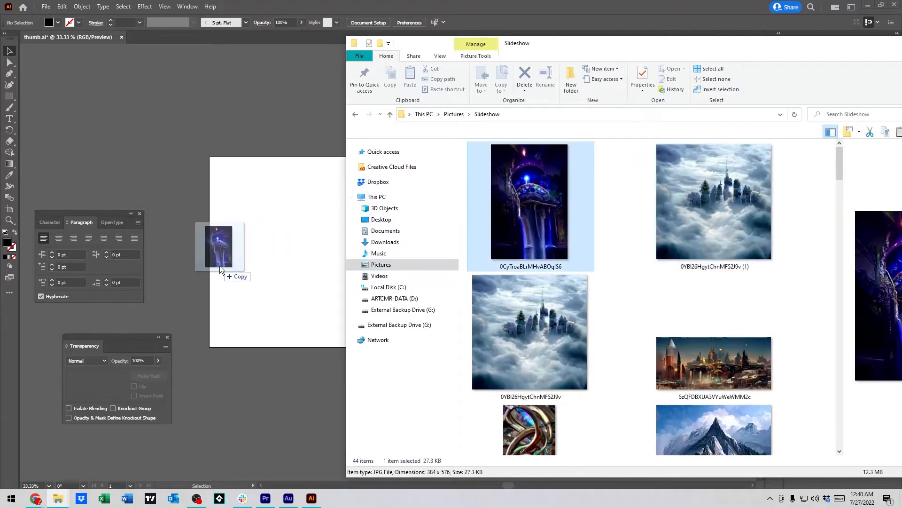
drag(222, 248, 233, 239)
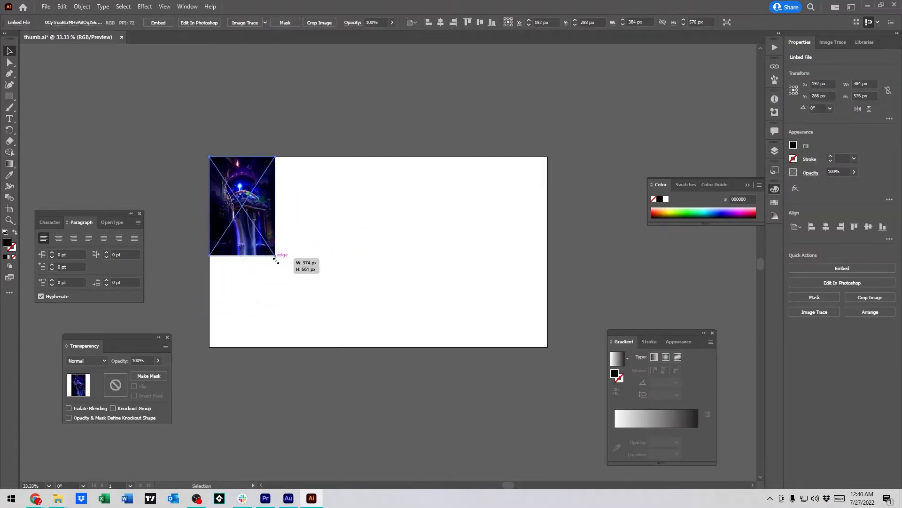
Step: Try several sizes for the fountain image by dragging its corner handles
drag(275, 257, 335, 346)
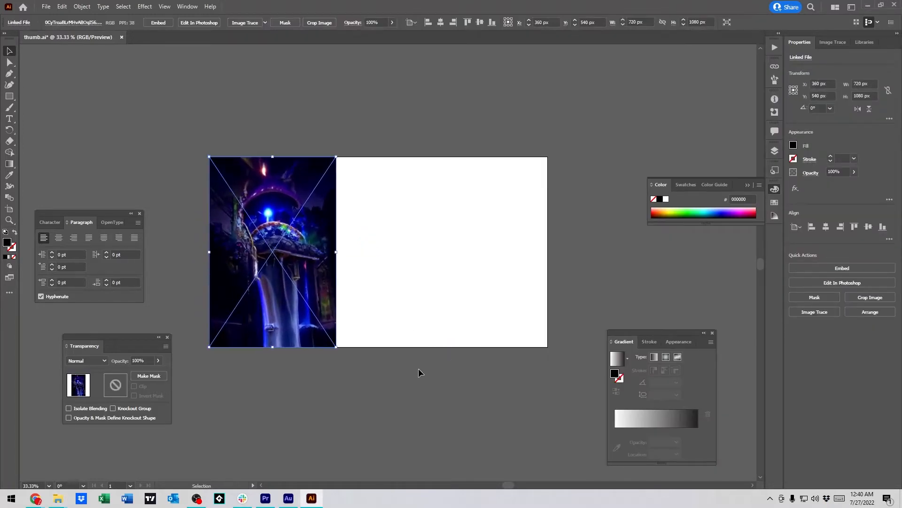
drag(336, 345, 277, 260)
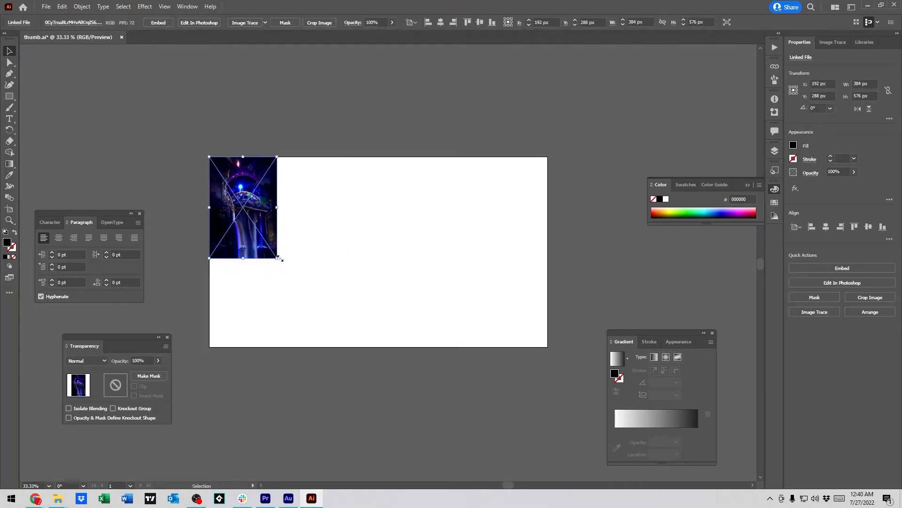
drag(276, 260, 455, 193)
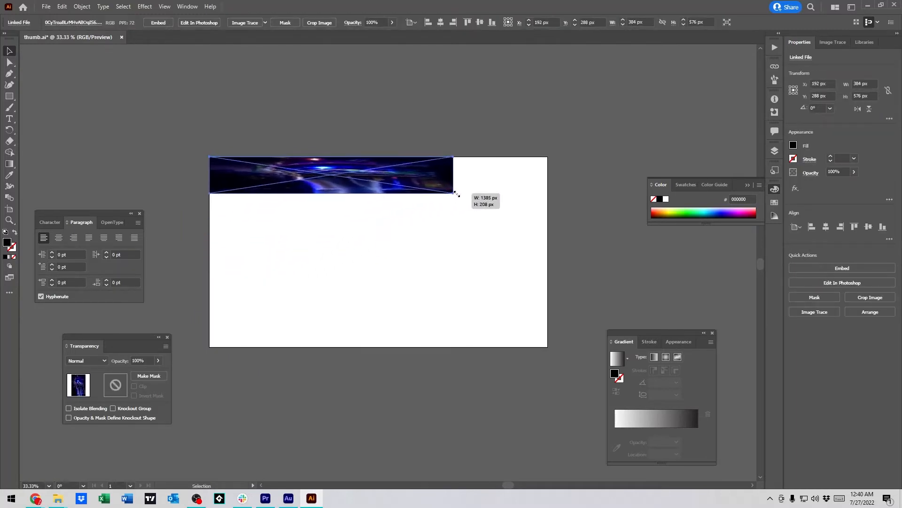
drag(455, 196, 276, 259)
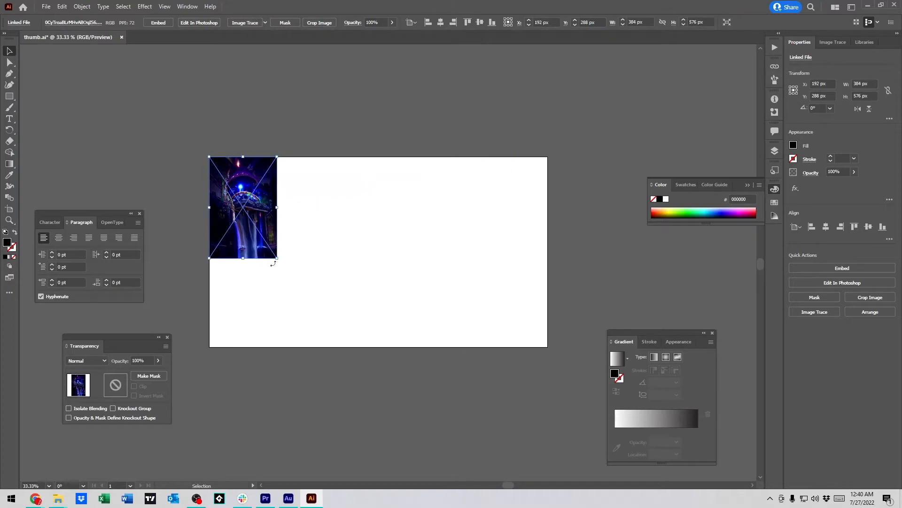
drag(276, 261, 414, 360)
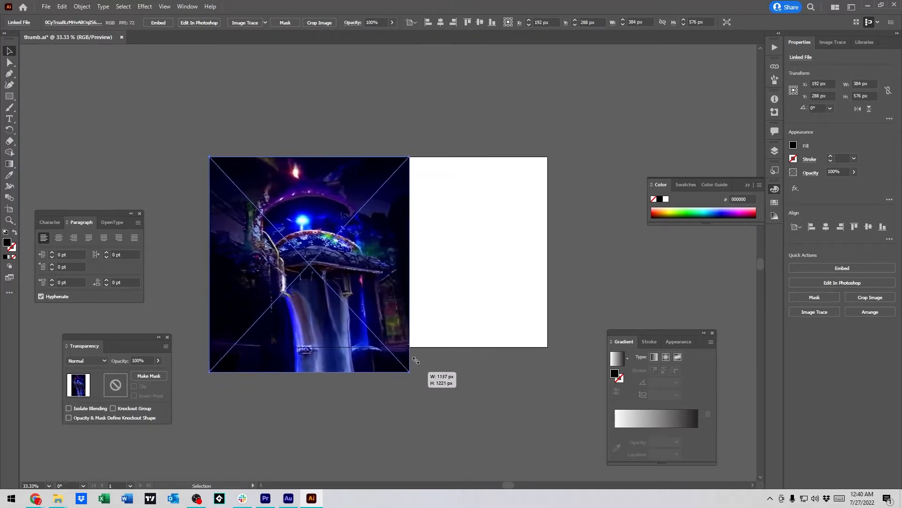
drag(409, 357, 428, 404)
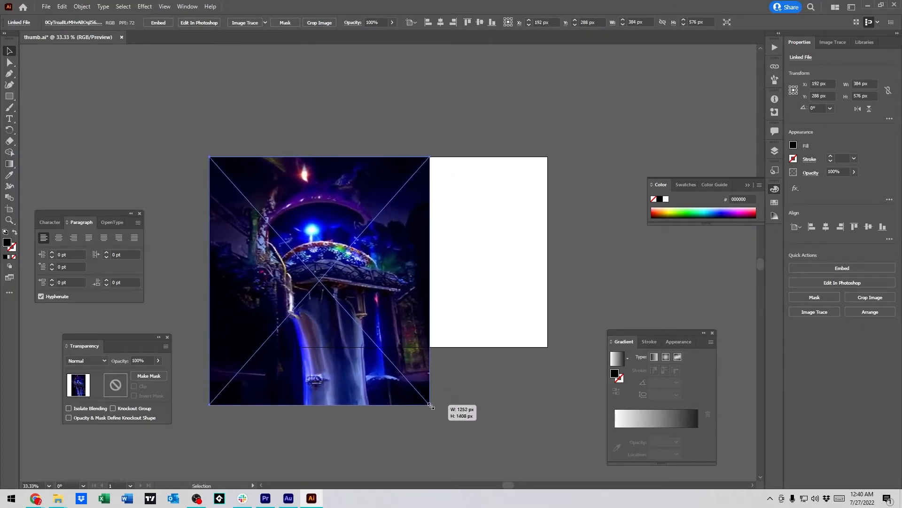
drag(430, 406, 275, 258)
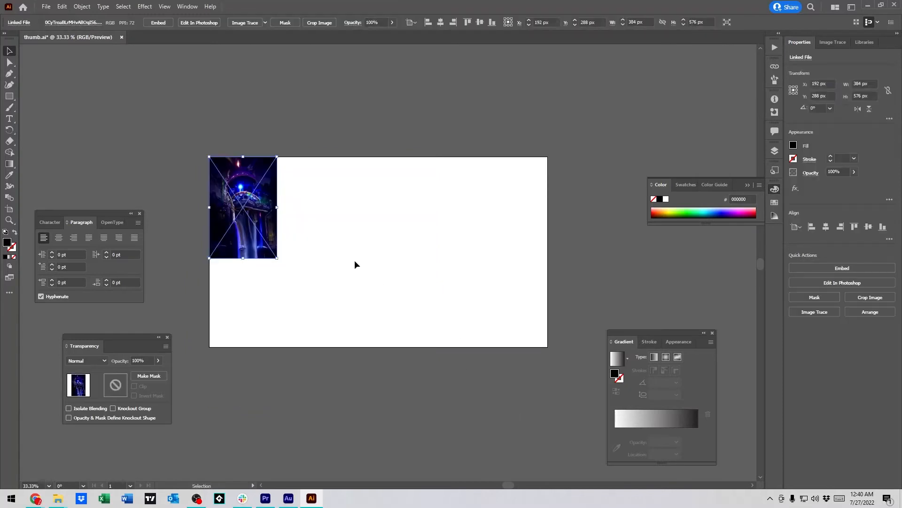
Step: Settle the fountain image at full portrait size and centre it on the artboard
drag(276, 259, 409, 311)
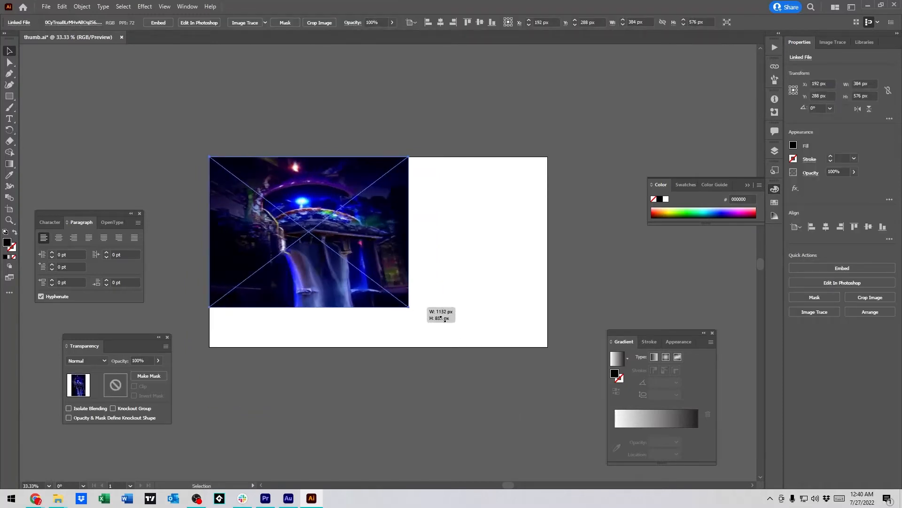
drag(409, 310, 416, 328)
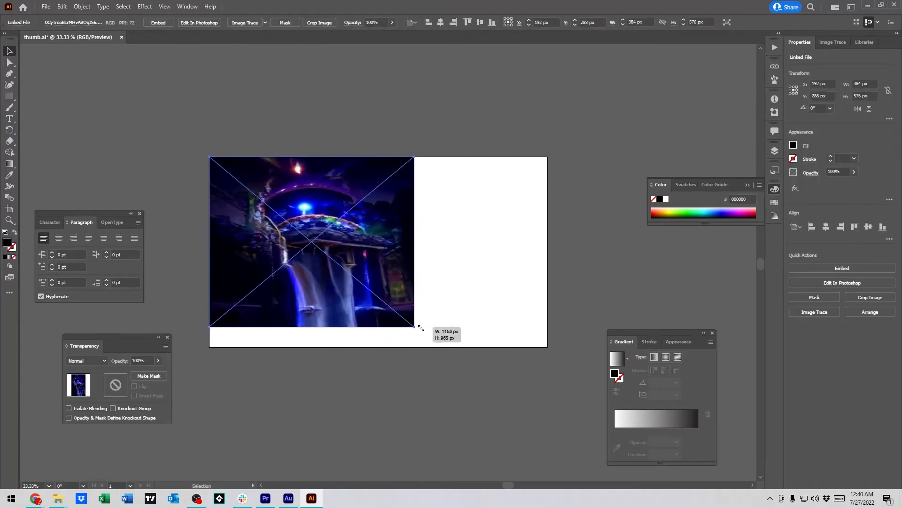
drag(414, 328, 440, 312)
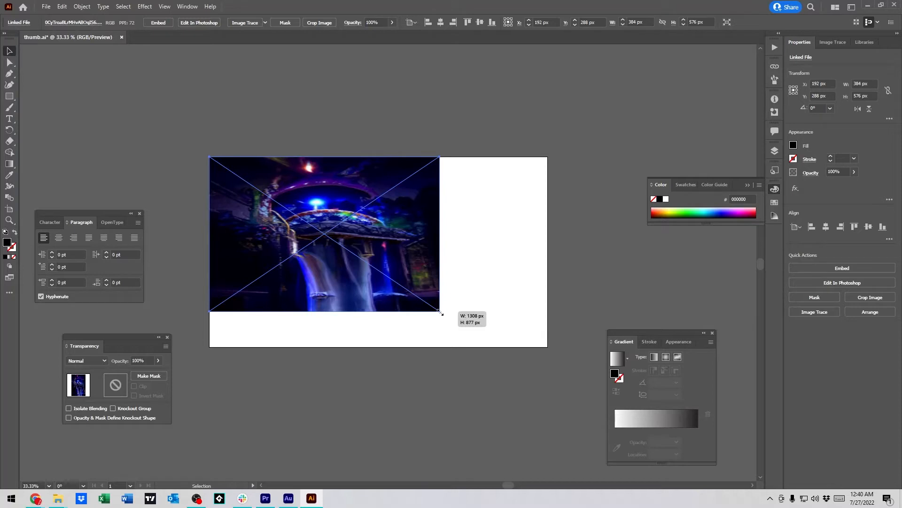
drag(440, 314, 403, 282)
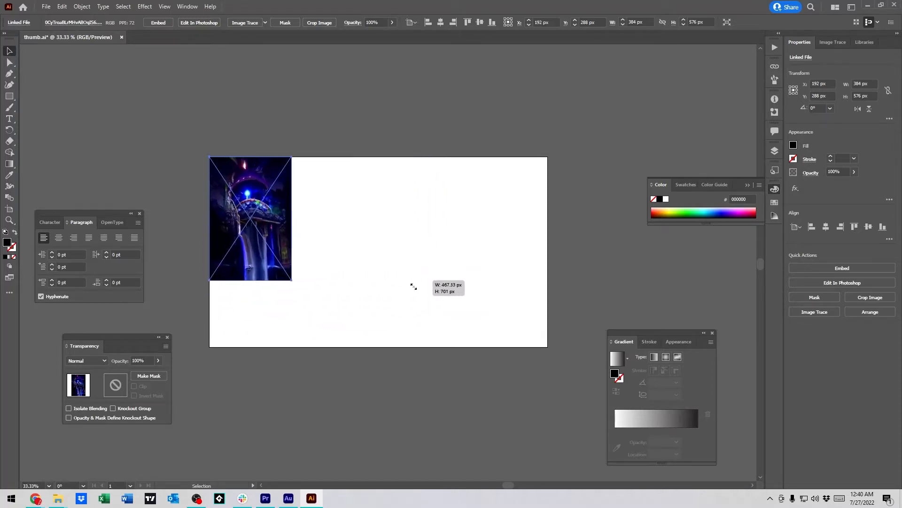
drag(413, 285, 496, 369)
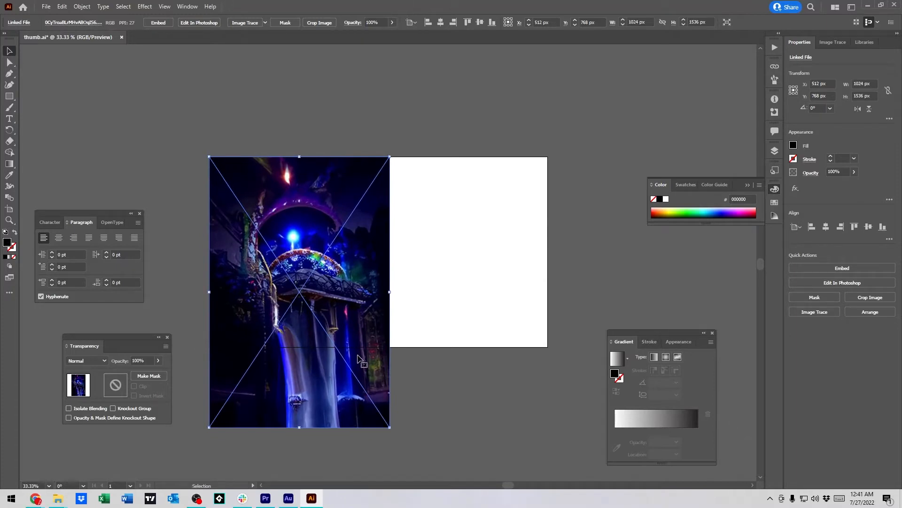
drag(299, 291, 369, 258)
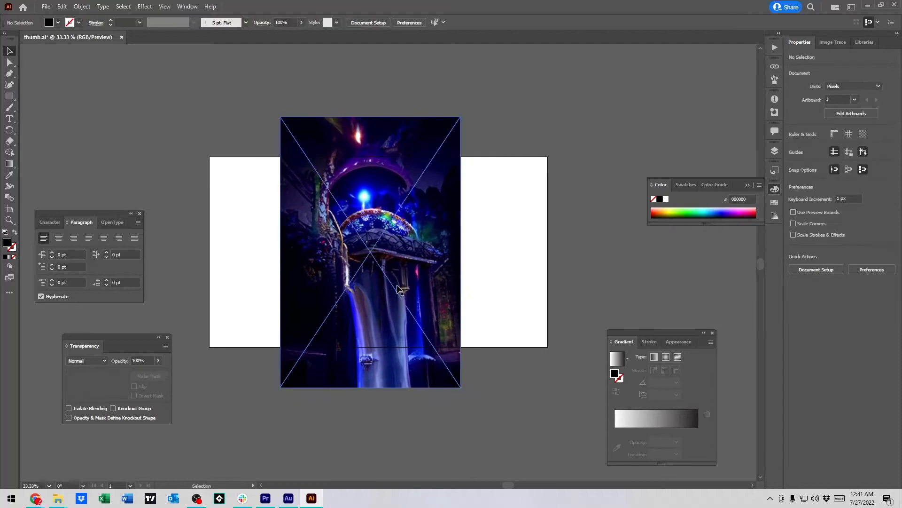
Step: Place the cloud city JPG left of the artboard and select the mossy ruins image
click(54, 498)
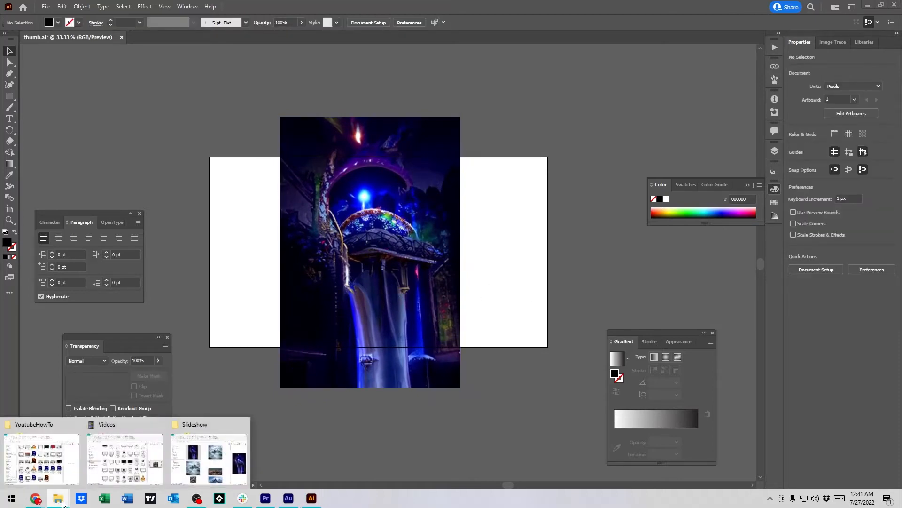
click(208, 459)
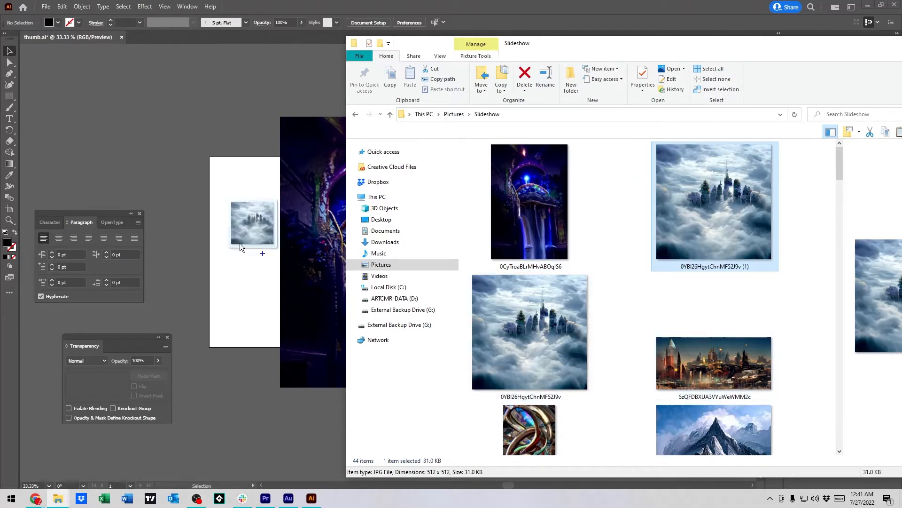
drag(714, 202, 181, 239)
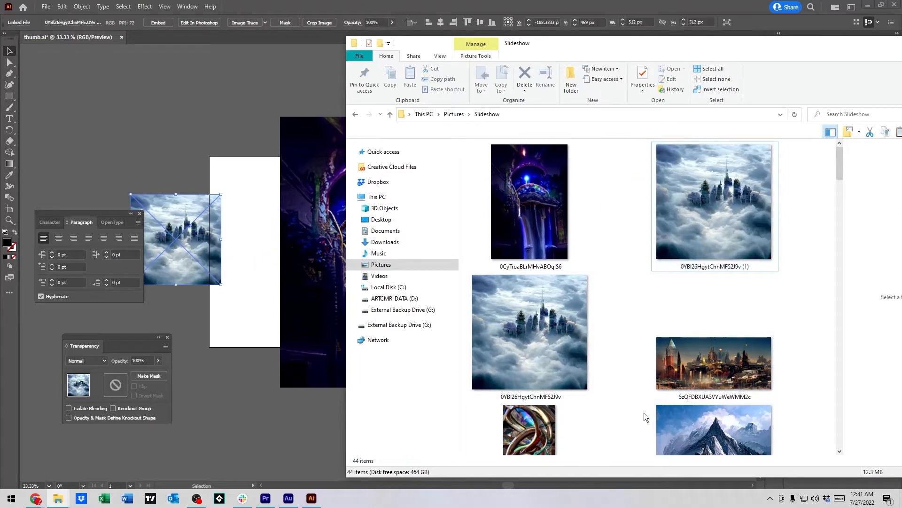
scroll(down, 3)
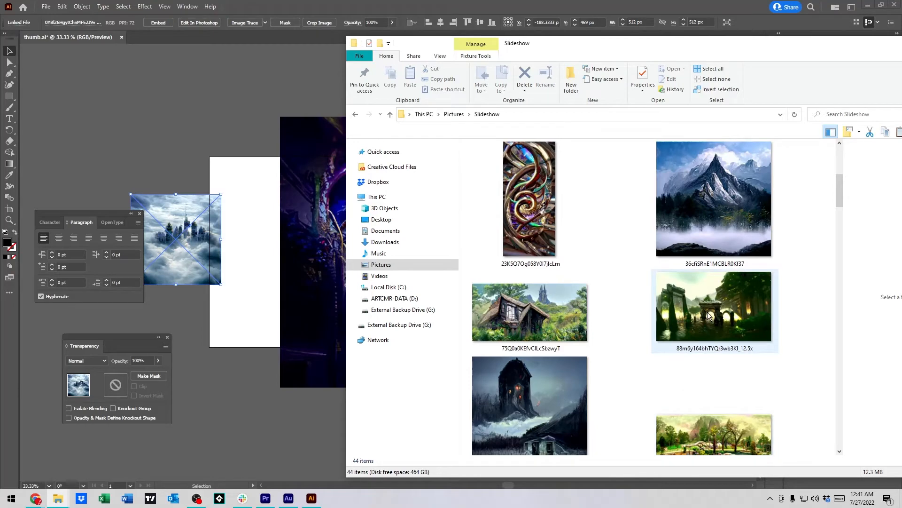
click(714, 307)
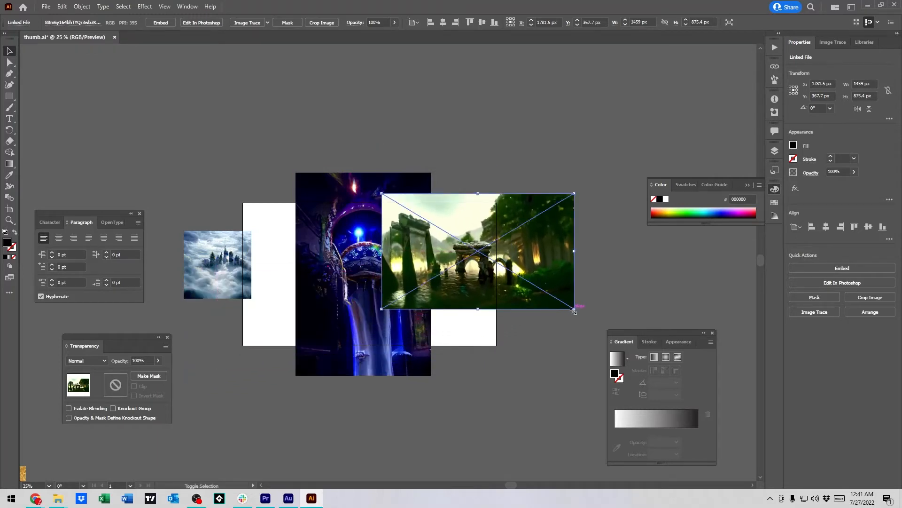
Step: Enlarge the ruins image on the right and move the cloud image lower on the left
drag(573, 309, 654, 354)
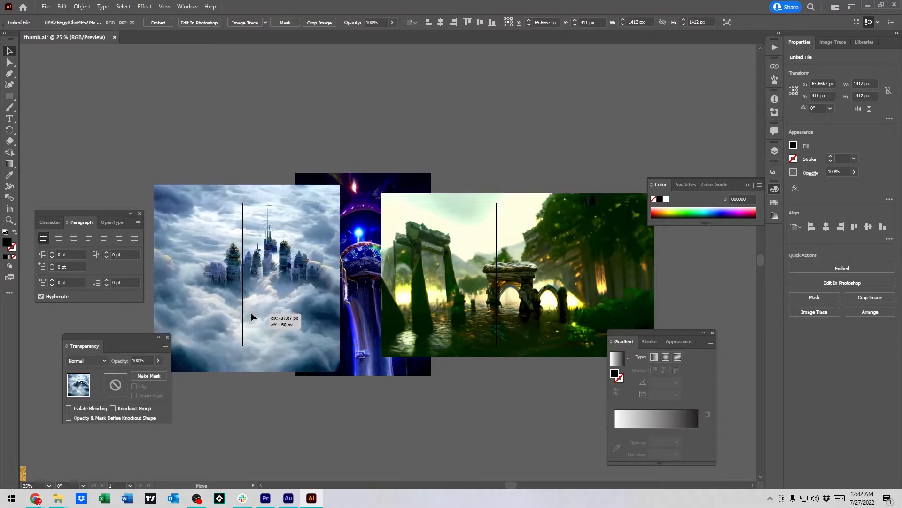
drag(252, 317, 281, 322)
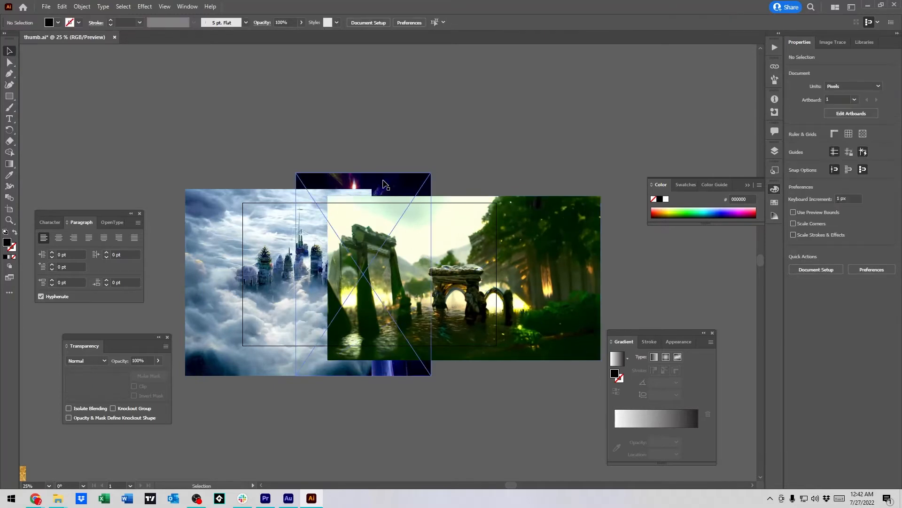
click(386, 185)
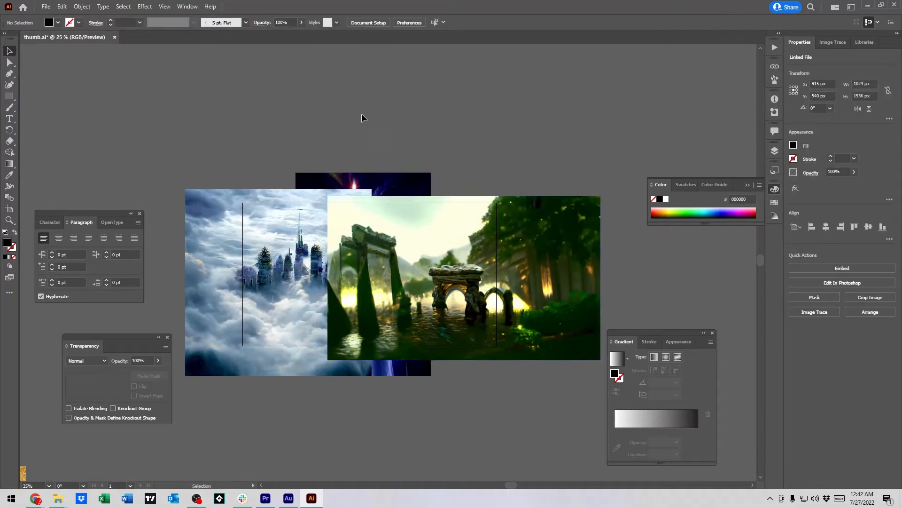
click(363, 185)
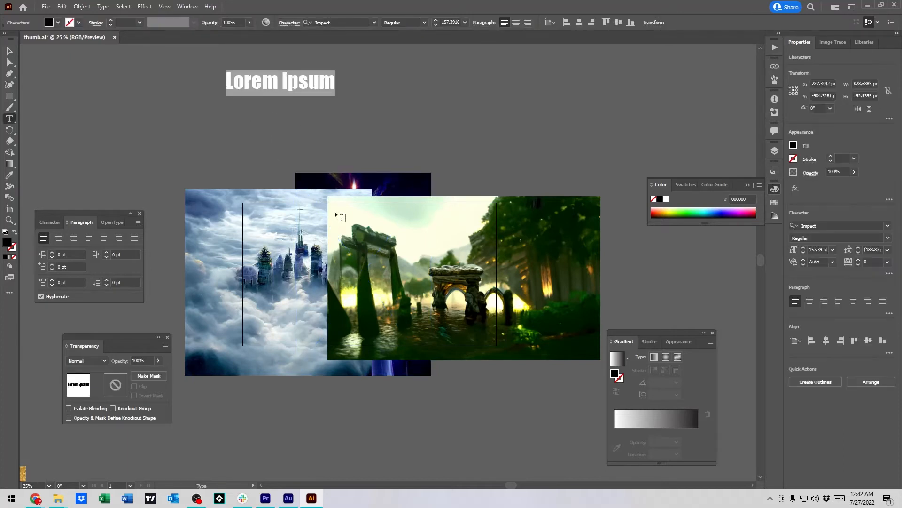
Step: Add the heading 'This is my TEXT!!' and move it onto the middle of the images
text(This is my T)
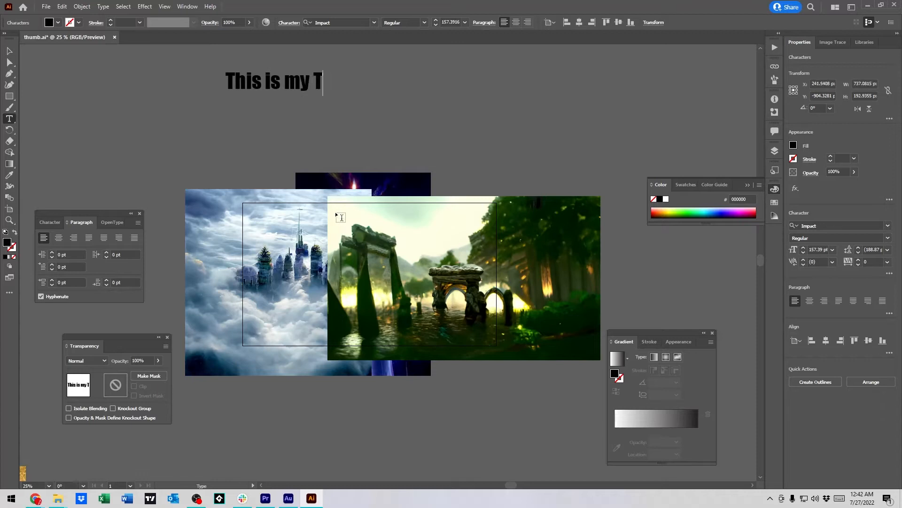
text(EXT!!)
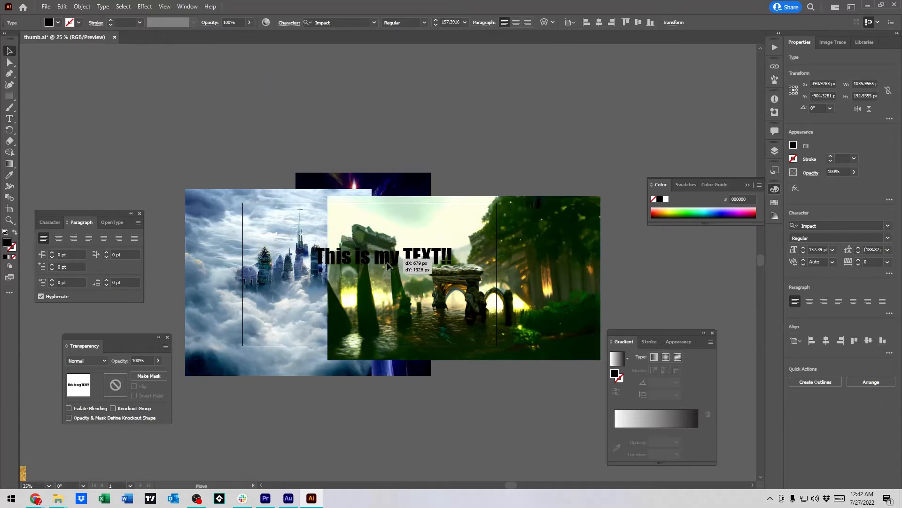
drag(385, 255, 401, 163)
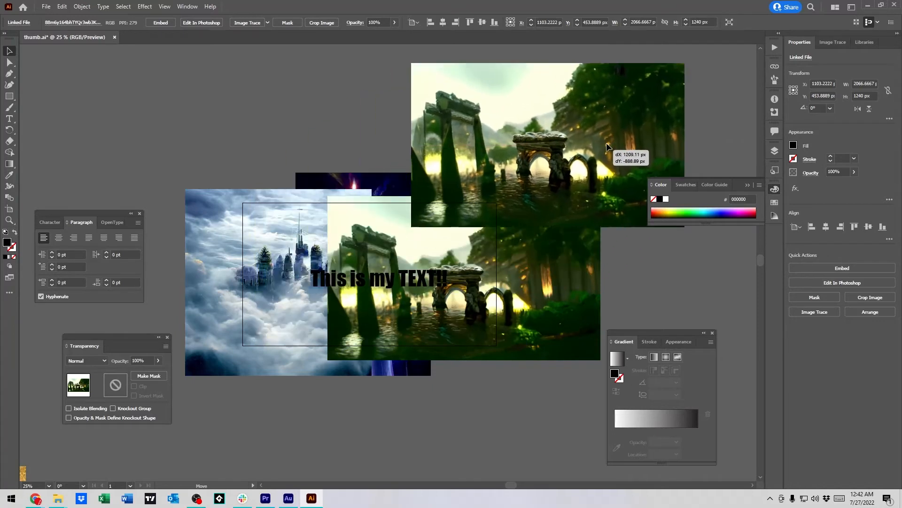
Step: Position the duplicate forest image lower, overlapping the original below the heading
drag(607, 147, 532, 292)
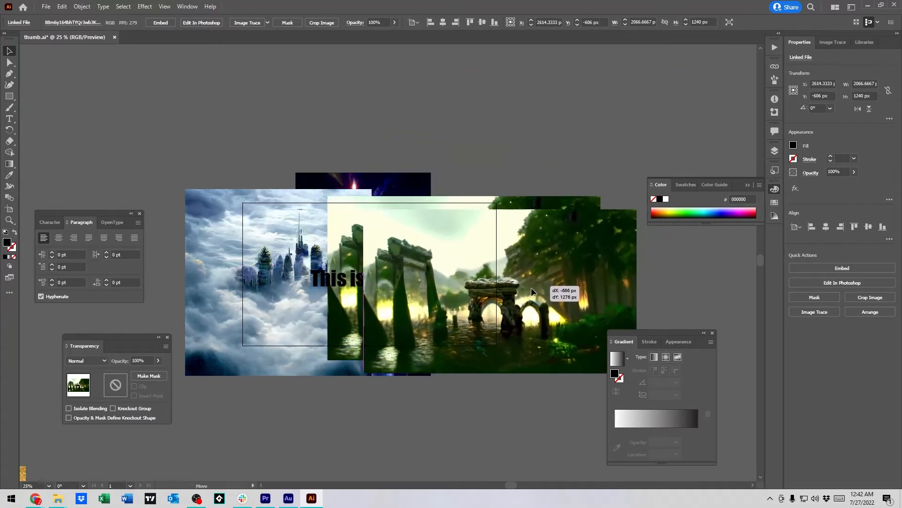
drag(529, 292, 512, 334)
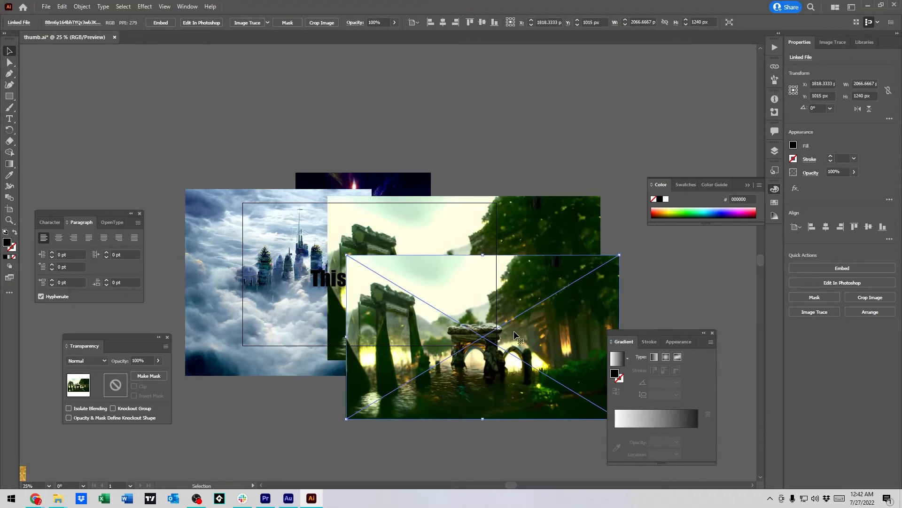
mouse_move(516, 327)
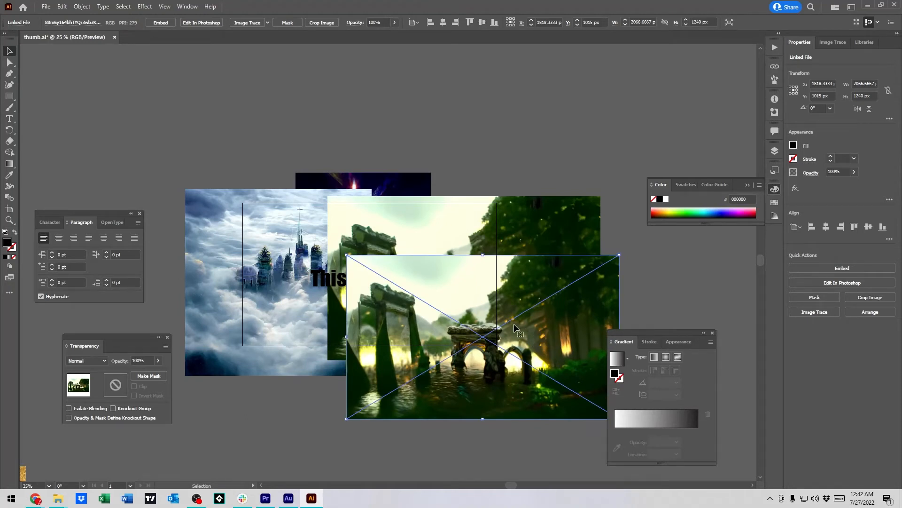
click(424, 396)
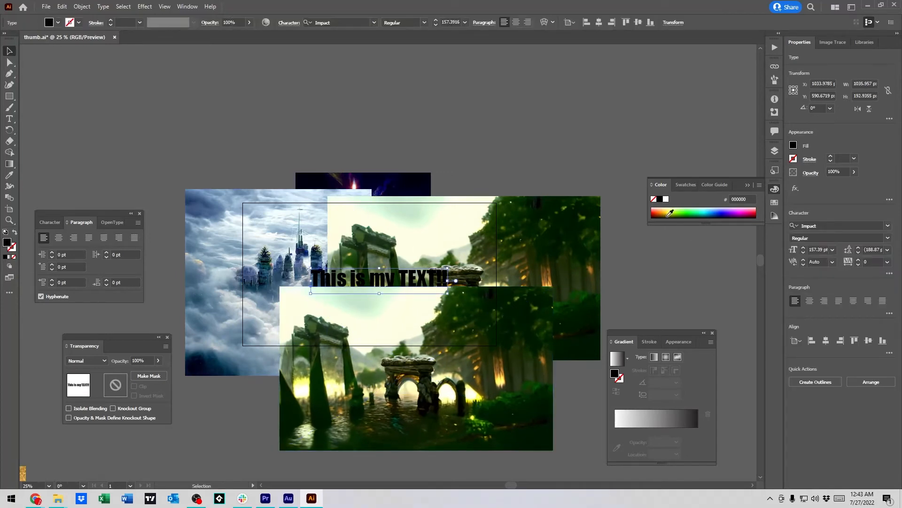
Step: Colour the heading yellow via the Color panel and select it for stacking changes
click(673, 213)
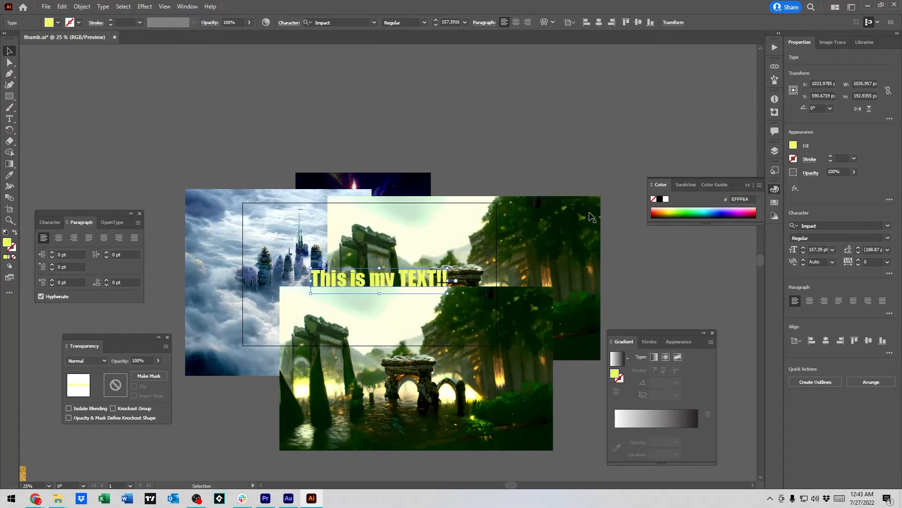
click(407, 360)
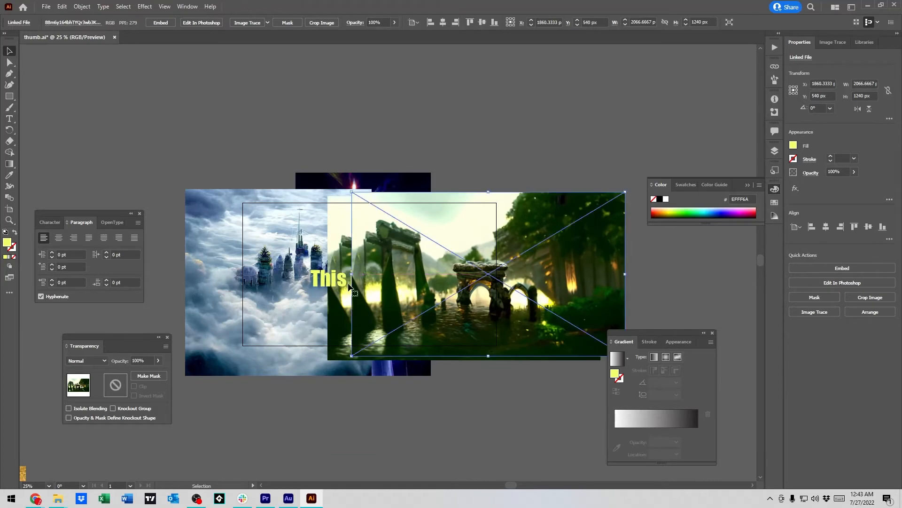
click(329, 278)
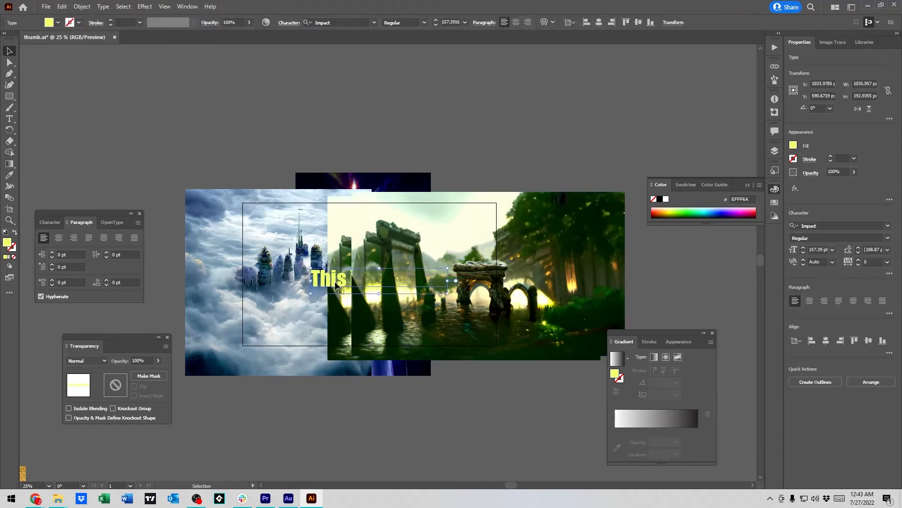
mouse_move(6, 34)
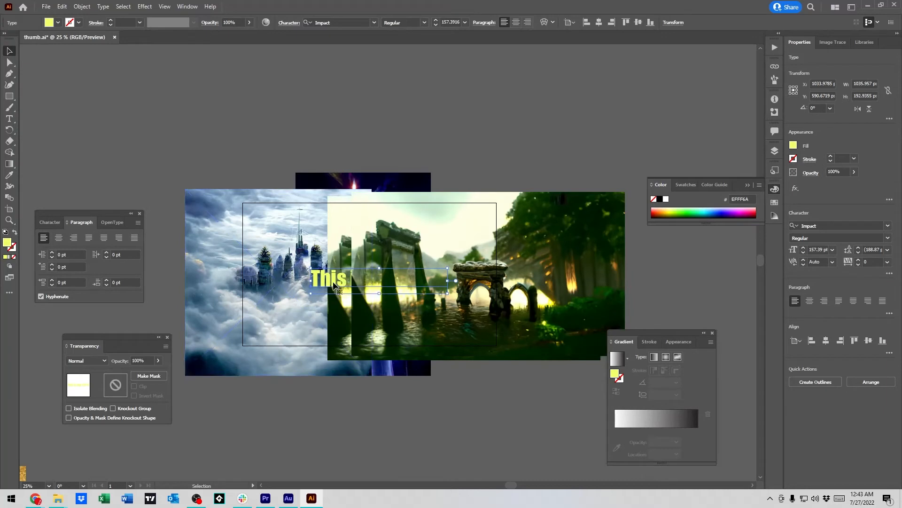
right_click(327, 280)
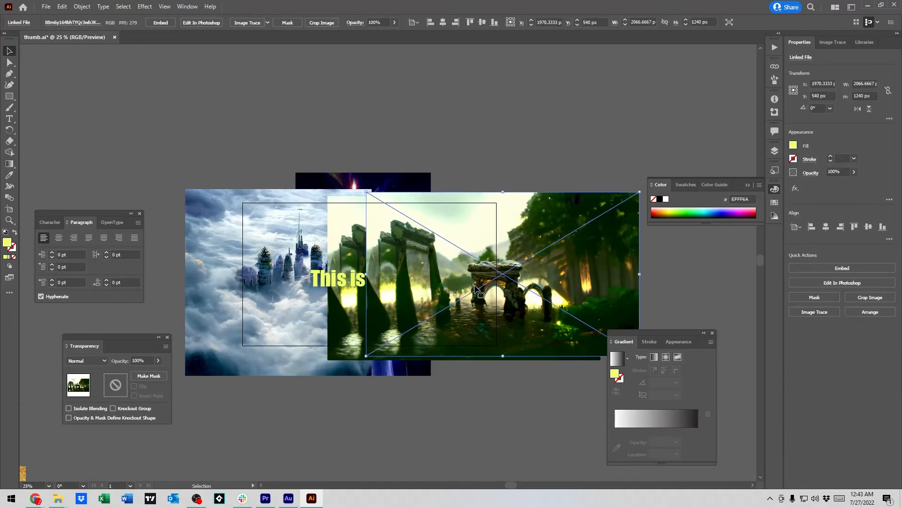
Step: Send the forest image to the back so the full heading reads across the images
right_click(479, 292)
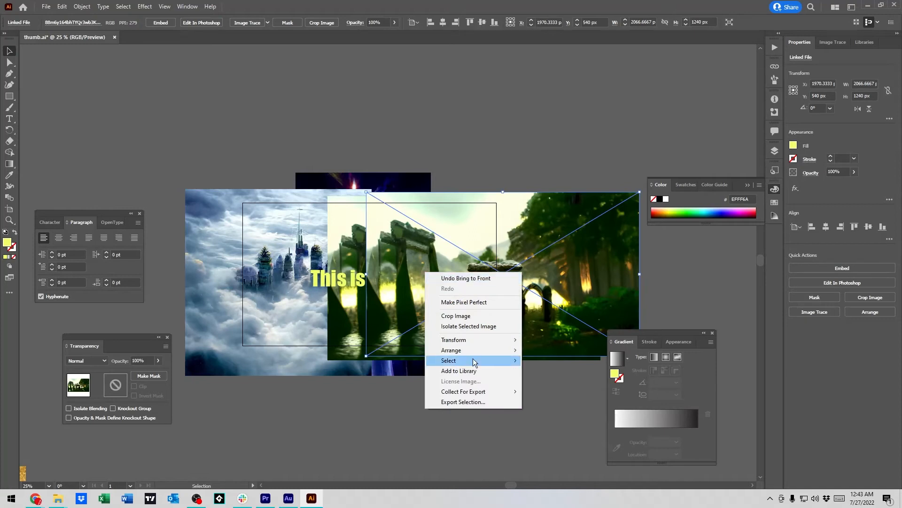
mouse_move(477, 350)
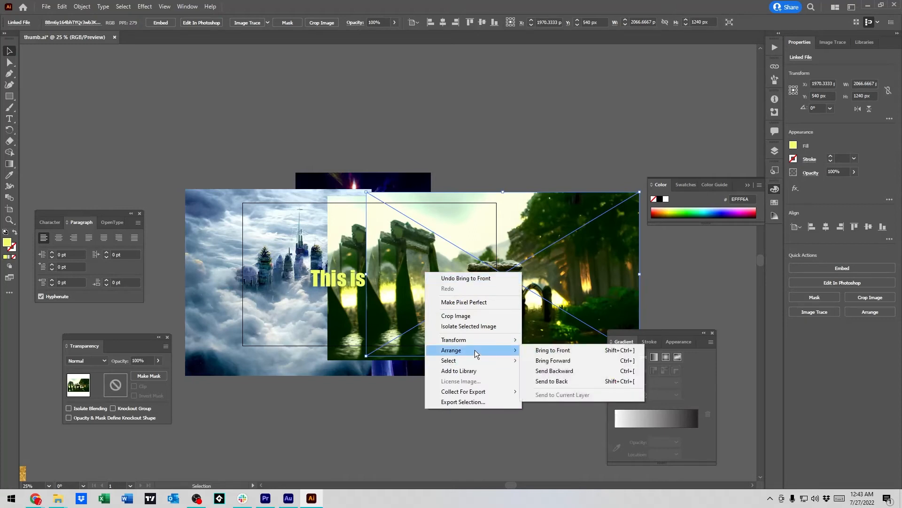
mouse_move(545, 355)
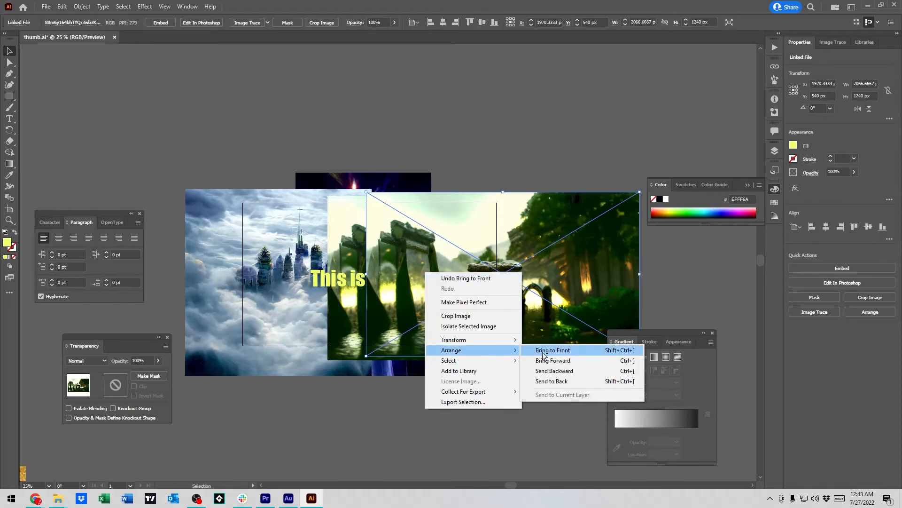
mouse_move(549, 365)
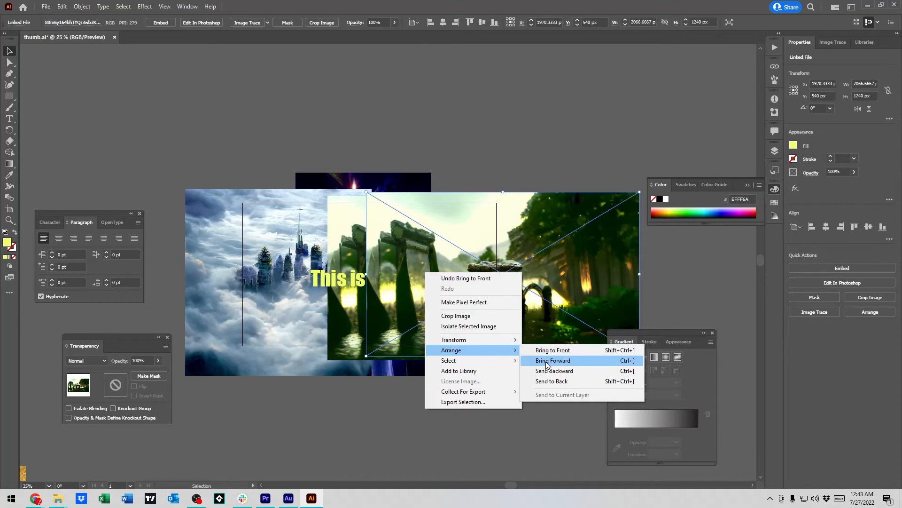
mouse_move(556, 366)
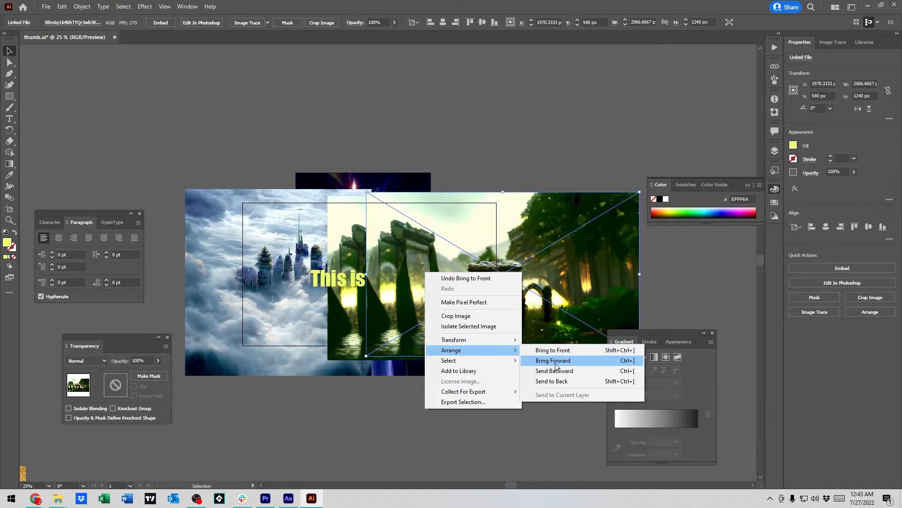
mouse_move(570, 373)
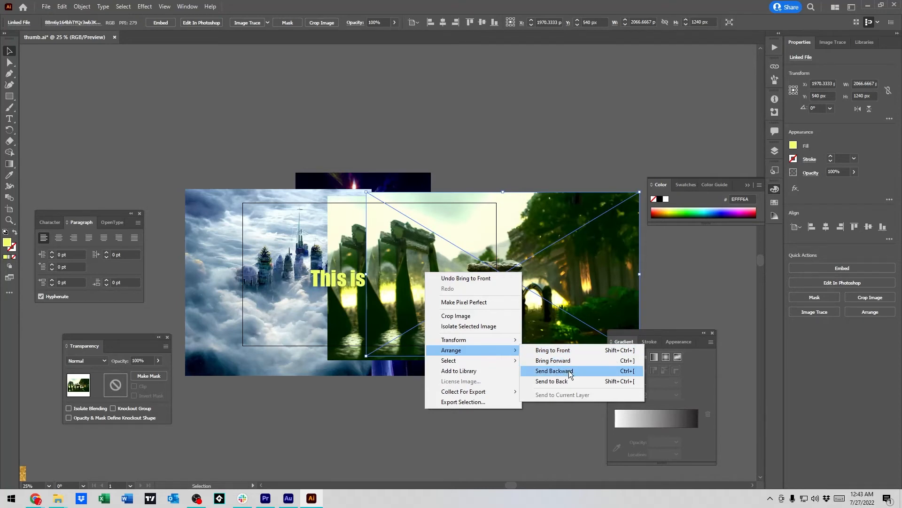
click(554, 371)
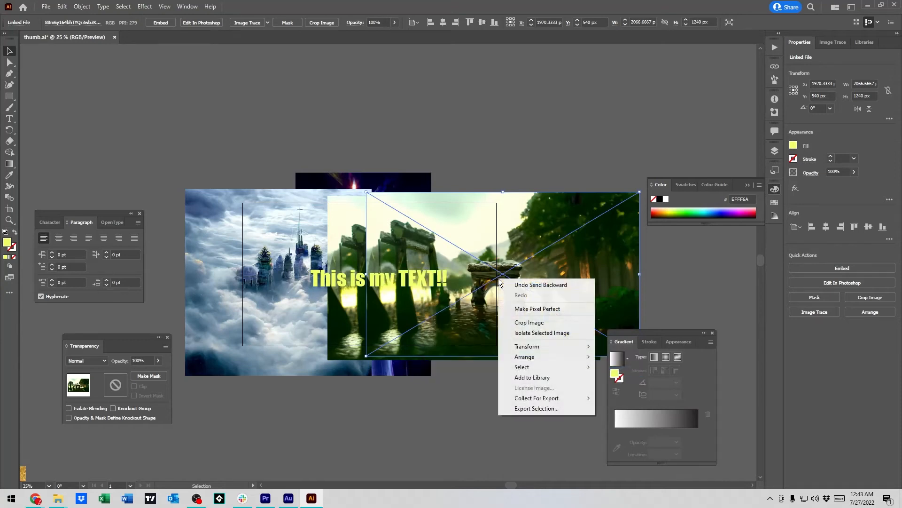
mouse_move(524, 356)
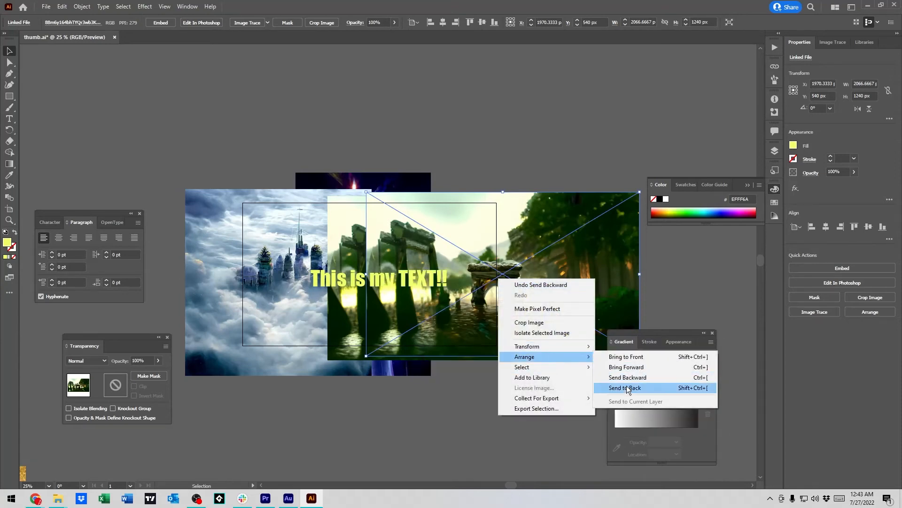
click(624, 387)
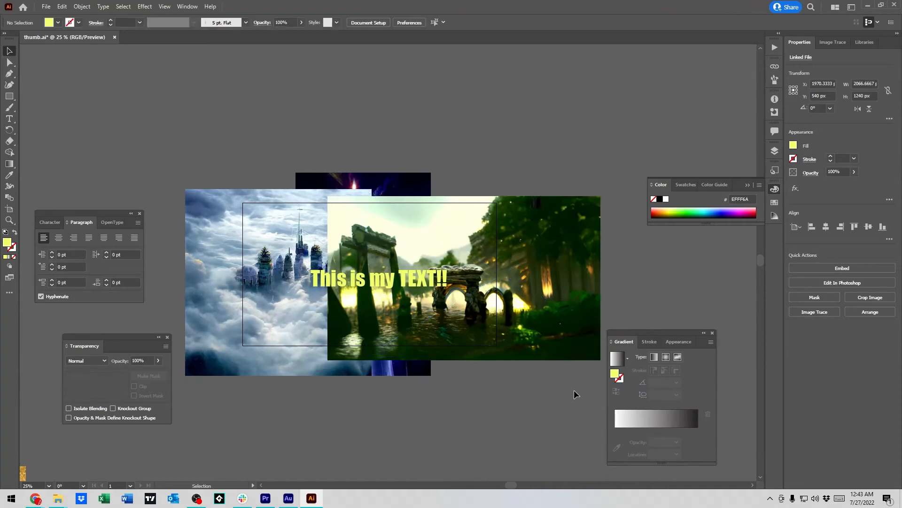
Step: Bring the dark fountain image to the front, covering most of the heading
click(380, 279)
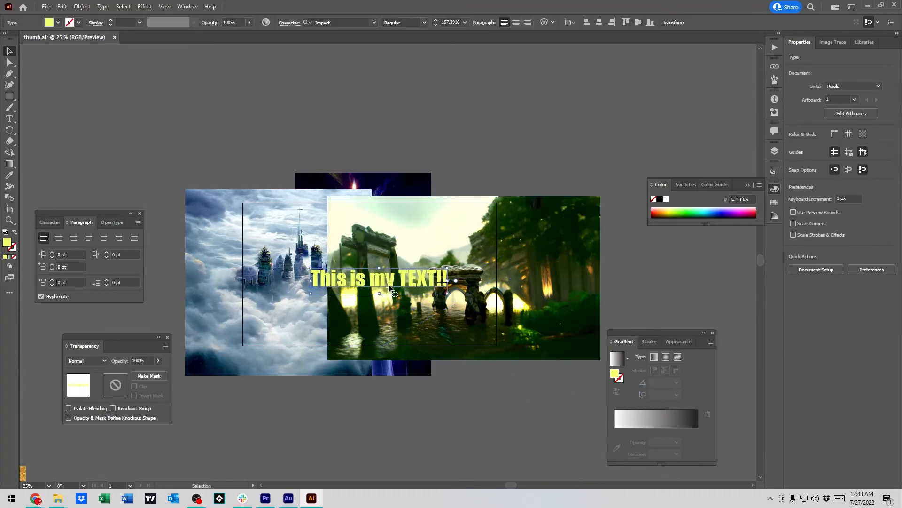
click(363, 188)
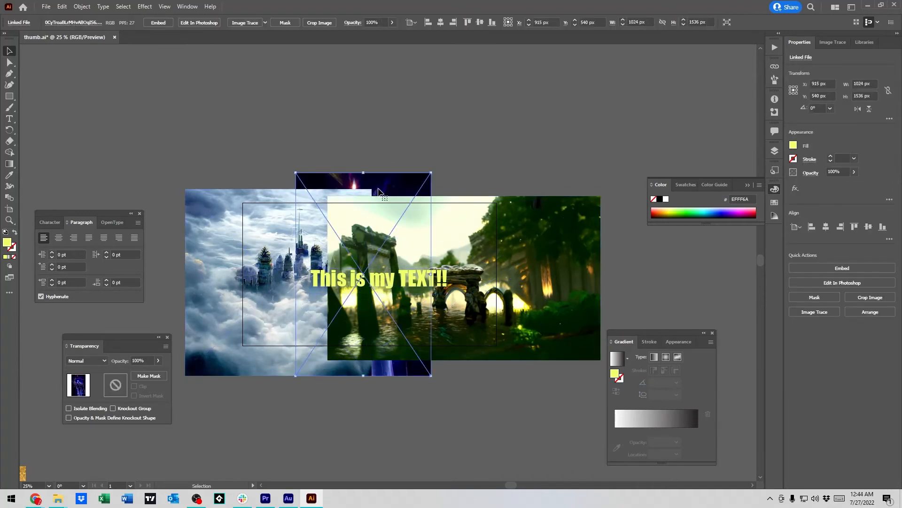
right_click(382, 192)
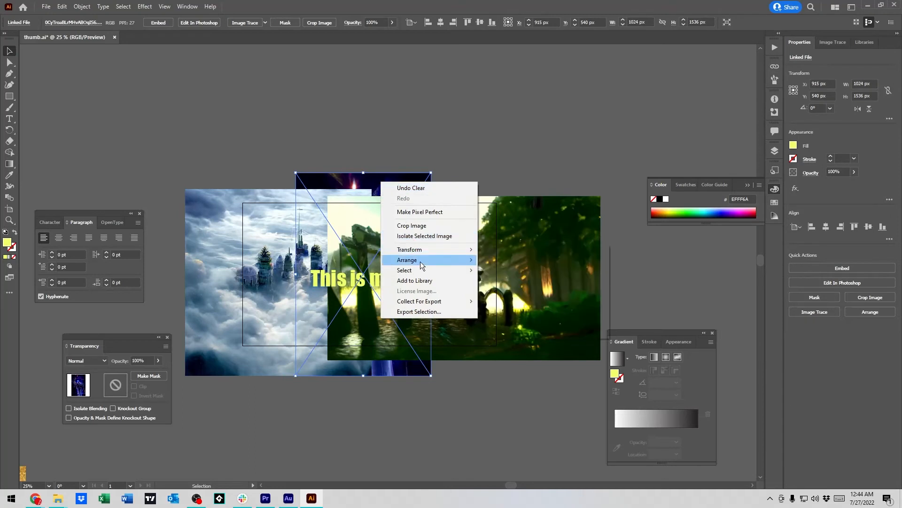
mouse_move(451, 365)
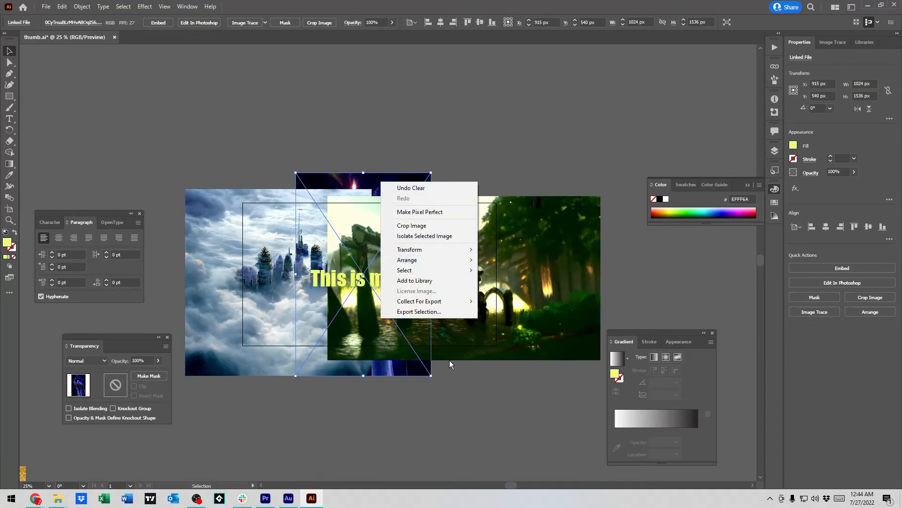
mouse_move(407, 260)
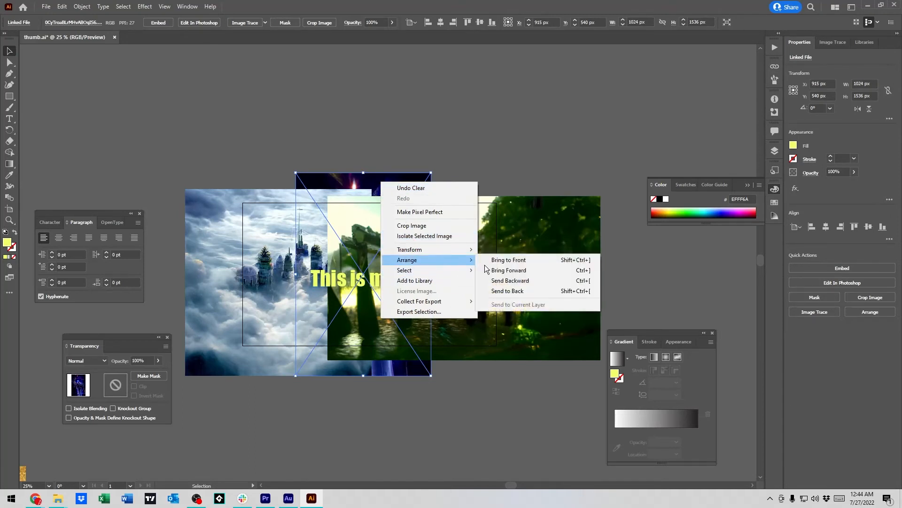
mouse_move(534, 265)
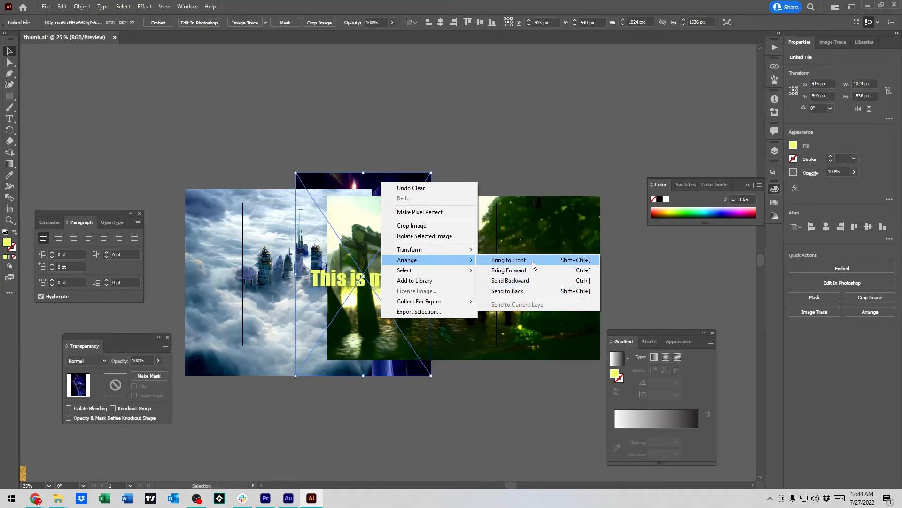
mouse_move(589, 266)
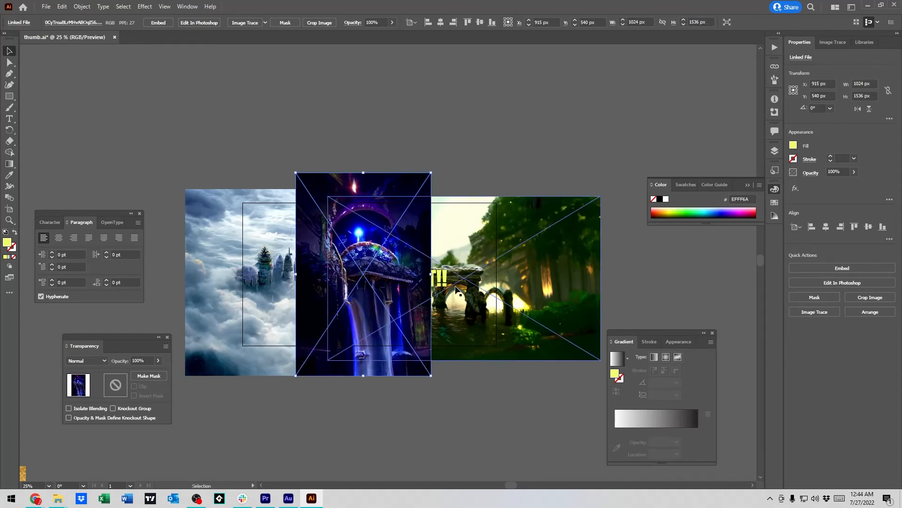
right_click(457, 290)
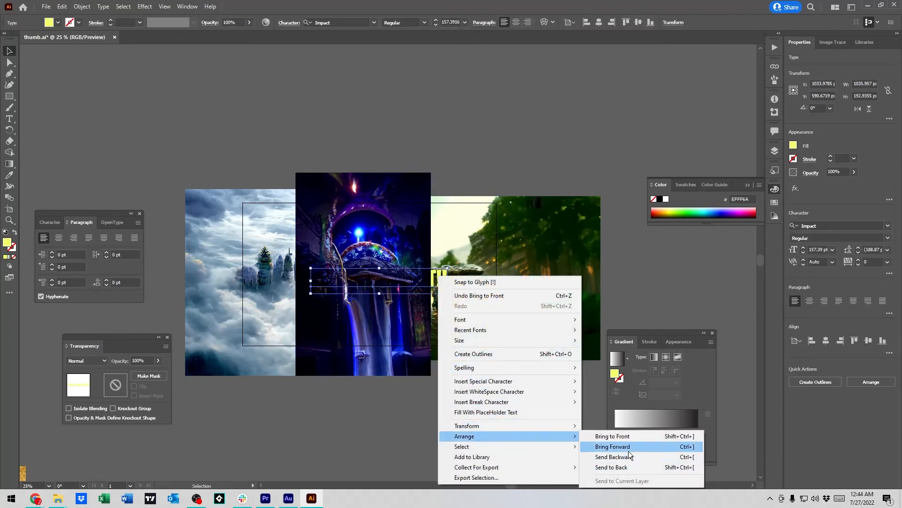
Step: Bring the yellow heading to the very front, above the dark fountain image
click(613, 446)
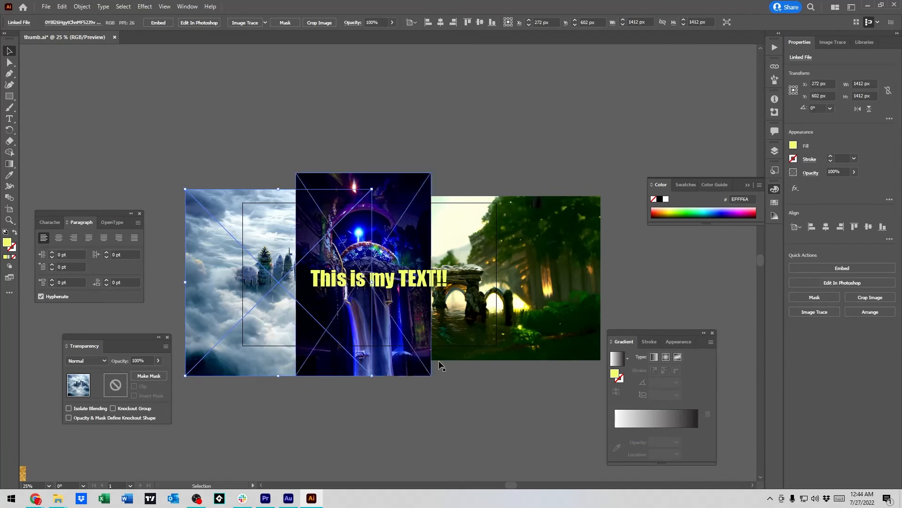
click(377, 279)
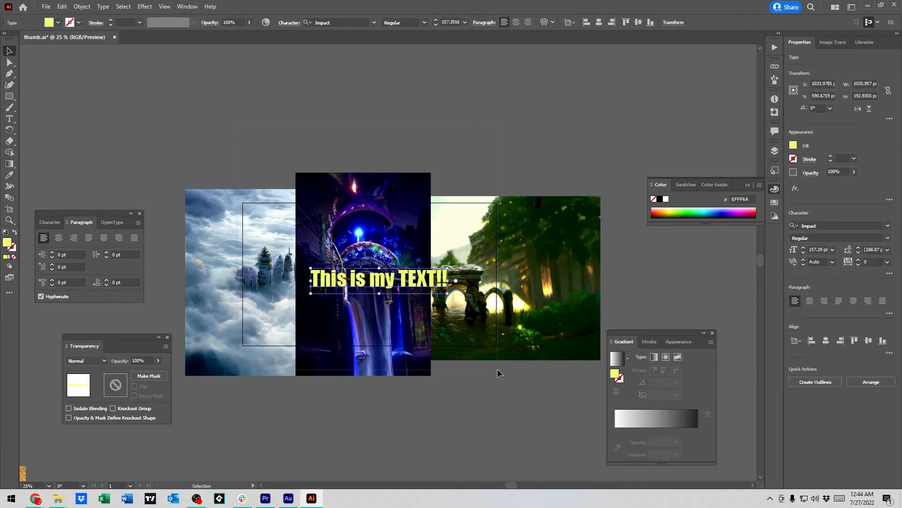
key(ctrl+a)
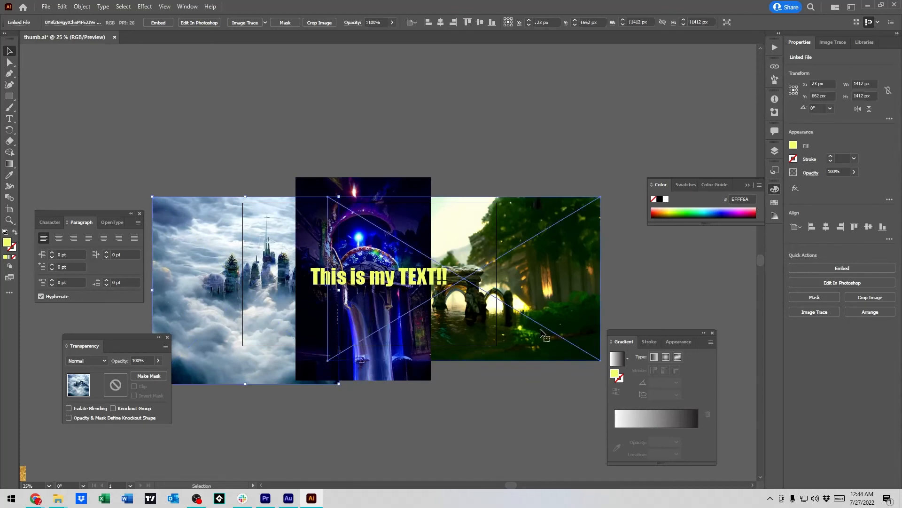
Step: Nudge the forest image up, retype the yellow heading as 'Portfolio' and centre it on the dark image
drag(544, 336, 501, 290)
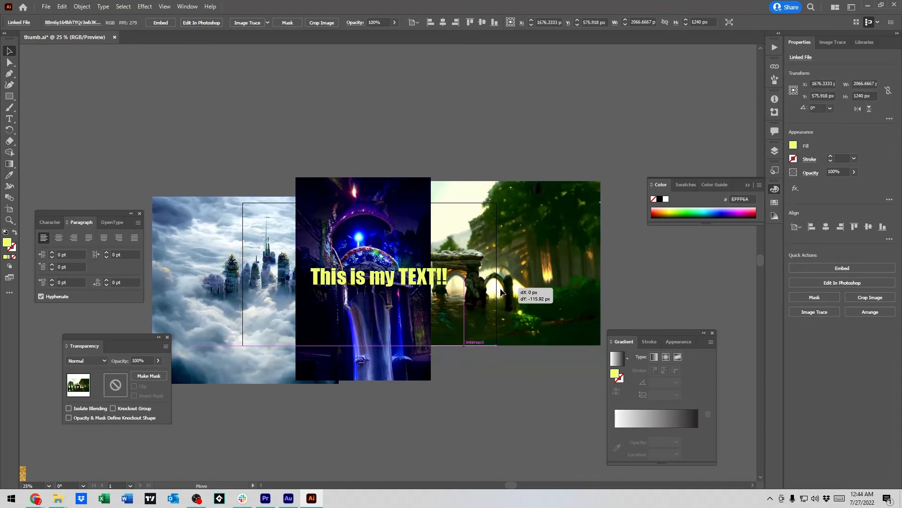
click(377, 277)
text(Portfolio)
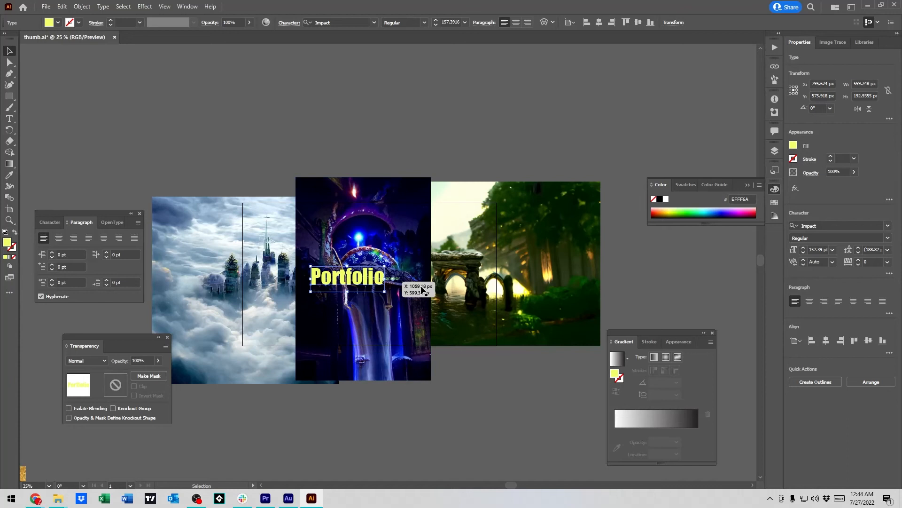
drag(347, 276, 368, 271)
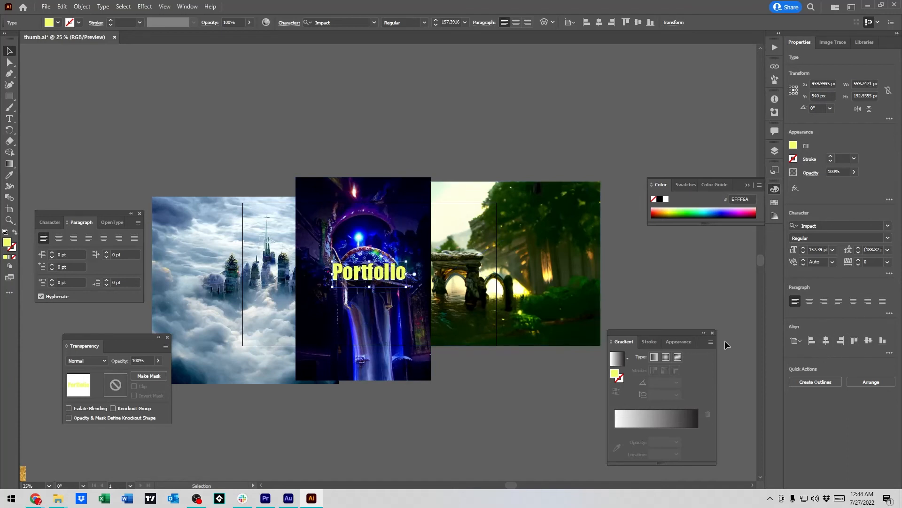
click(489, 423)
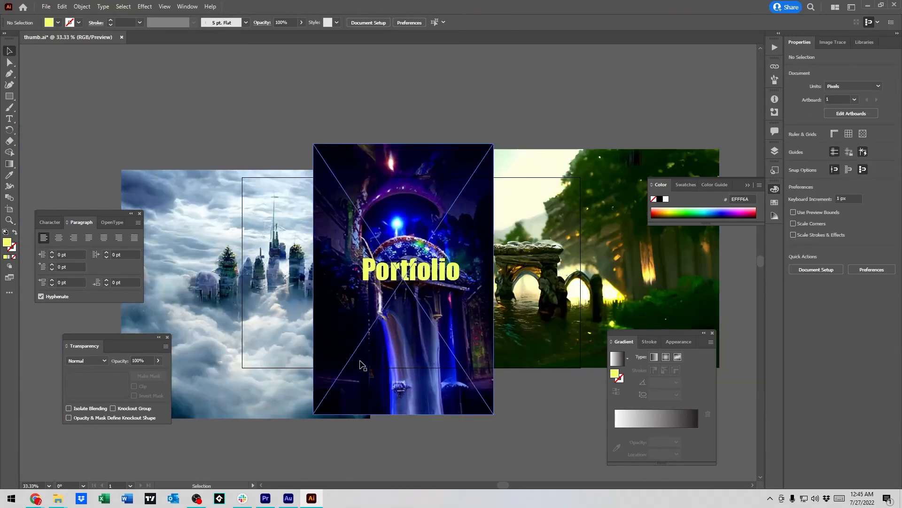
mouse_move(365, 181)
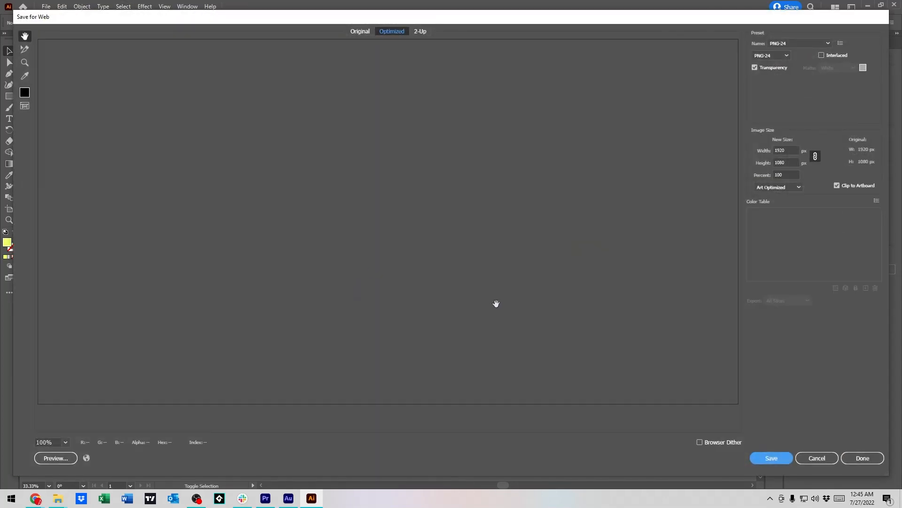
mouse_move(232, 411)
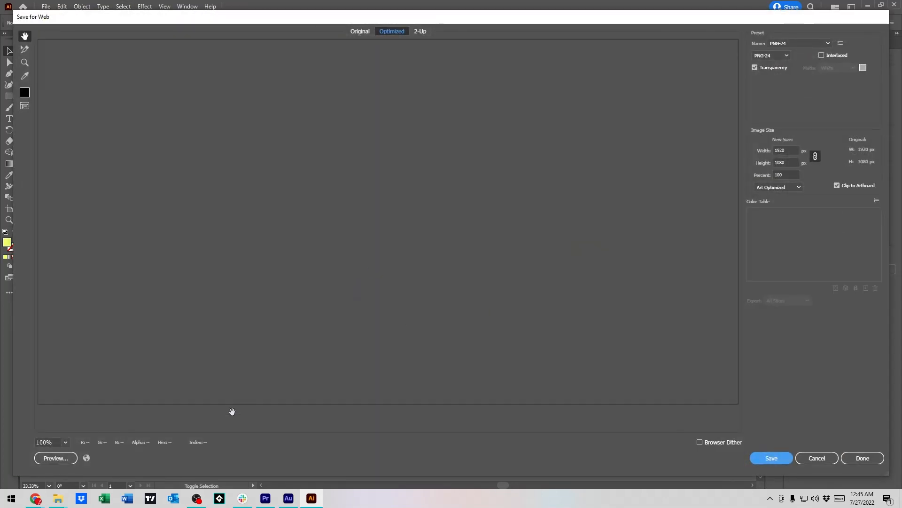
Step: Render the Optimized preview of the artboard, then cancel out of Save for Web
click(65, 442)
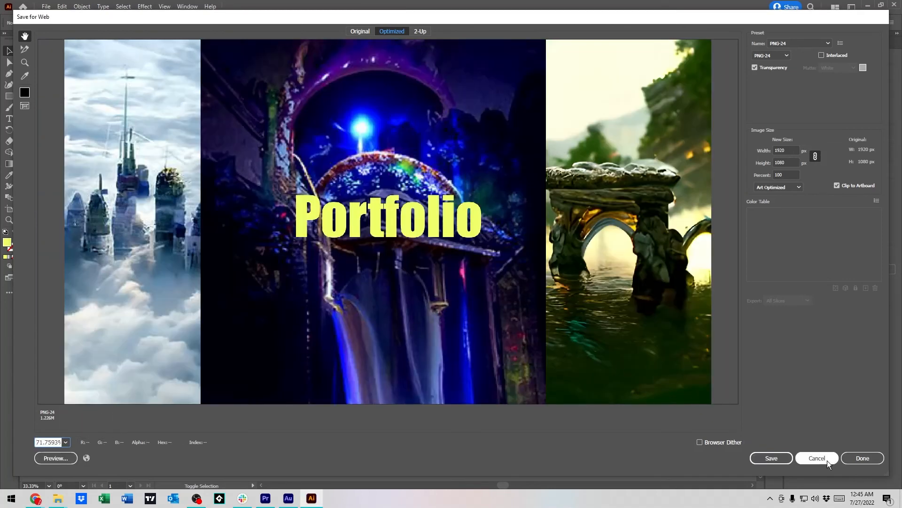
click(817, 458)
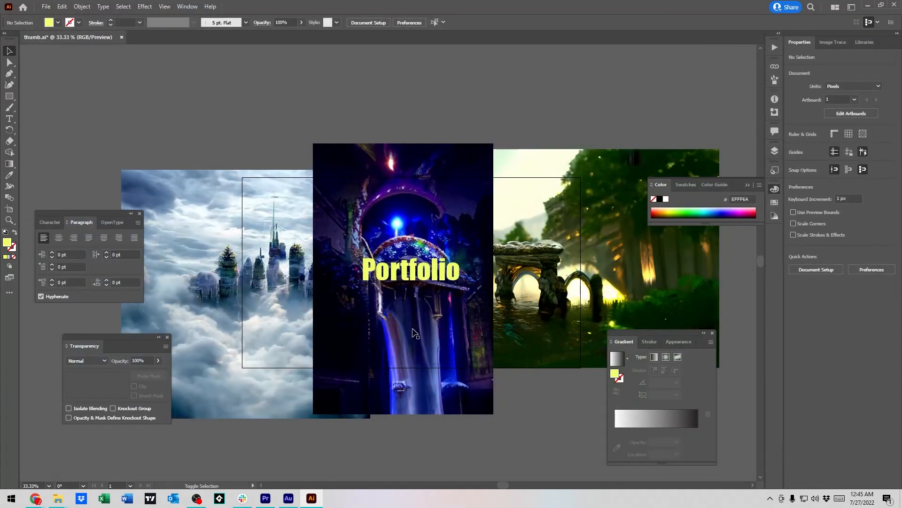
right_click(397, 269)
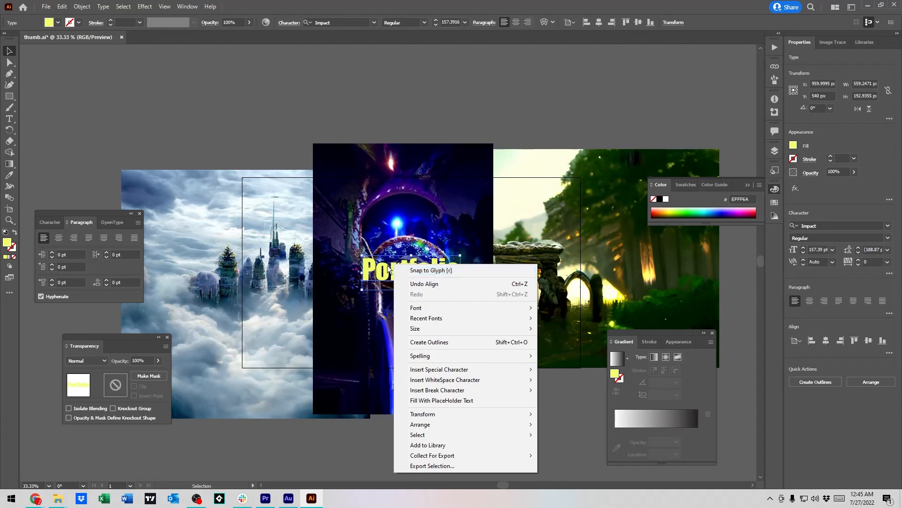
click(554, 451)
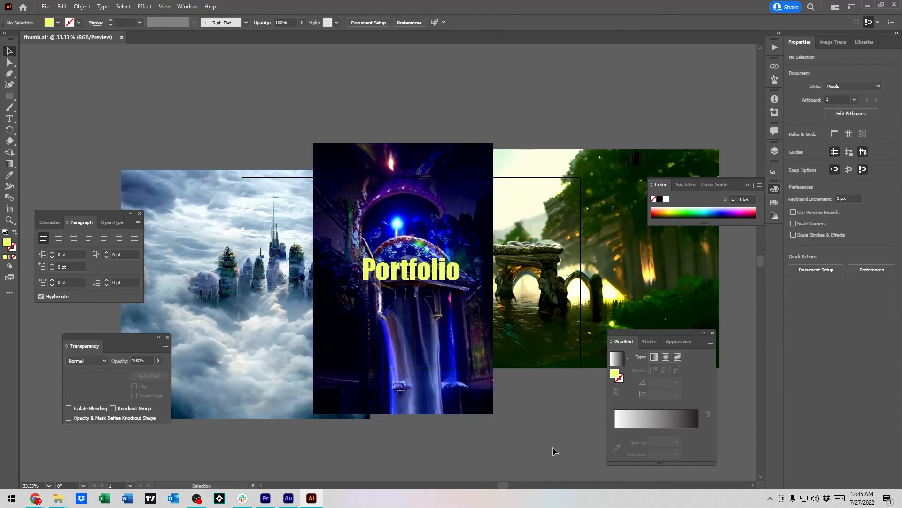